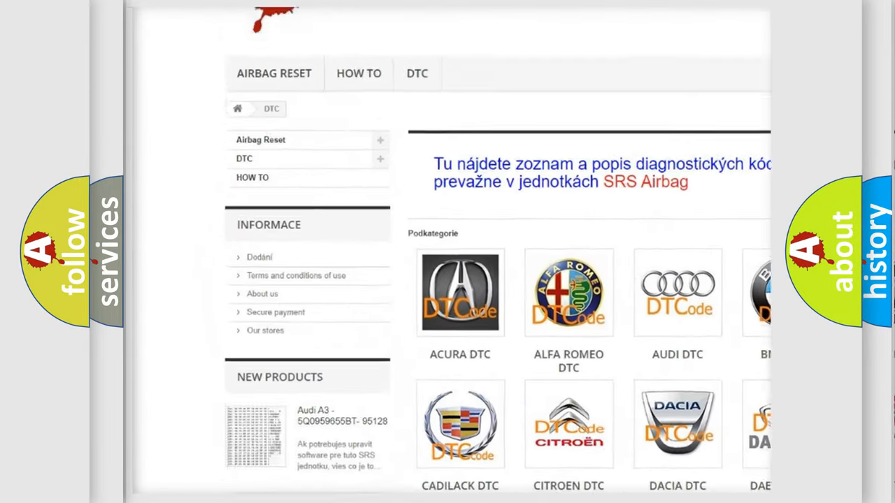
- Scroll past the brand logos down to the list of individual DTC codes
scroll(down, 3)
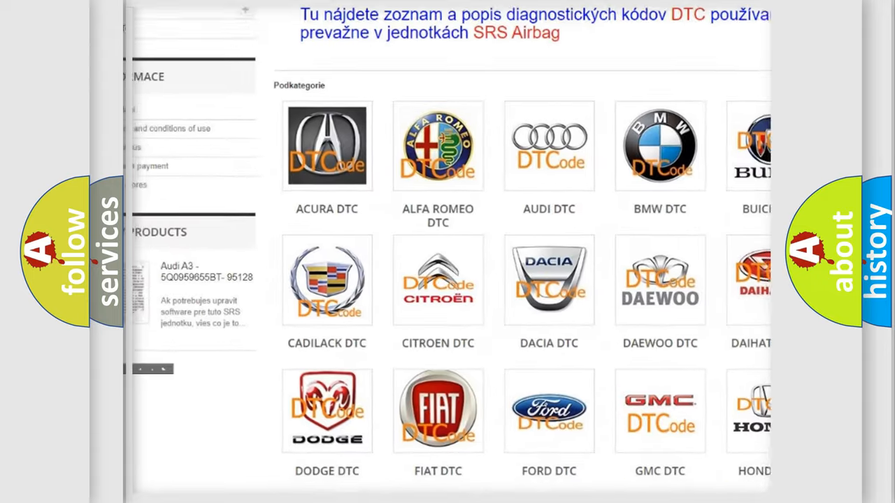
scroll(down, 3)
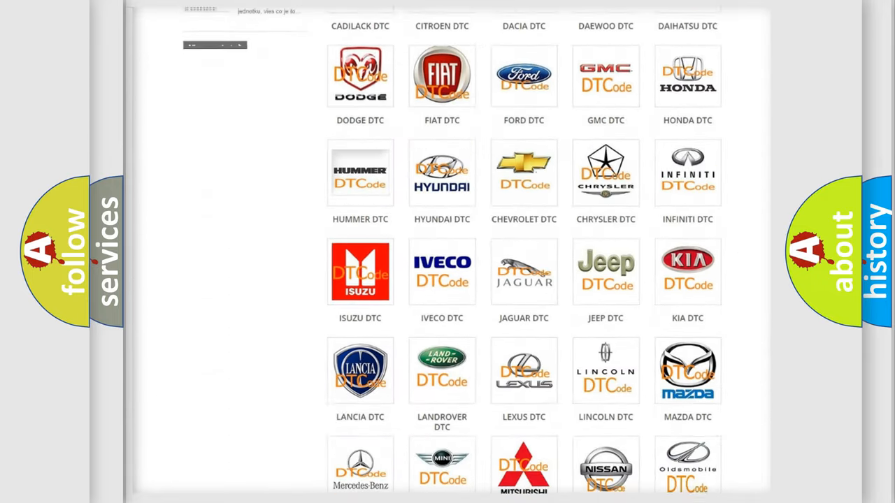
scroll(down, 3)
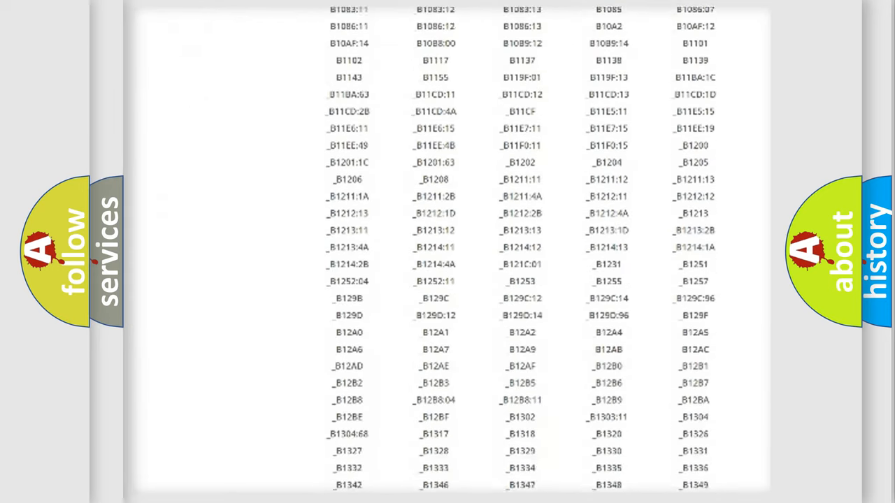
scroll(down, 3)
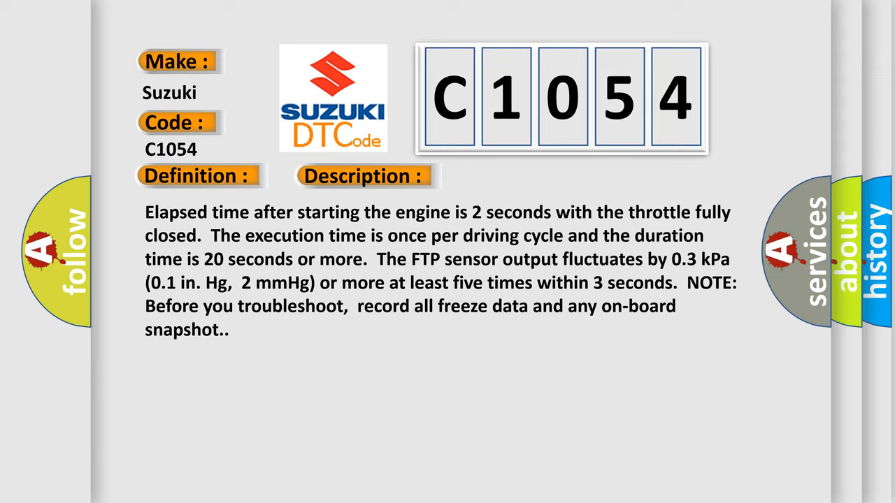
- Open the Cause tab on the C1054 card to show loose FTP sensor or PCM connections
click(514, 176)
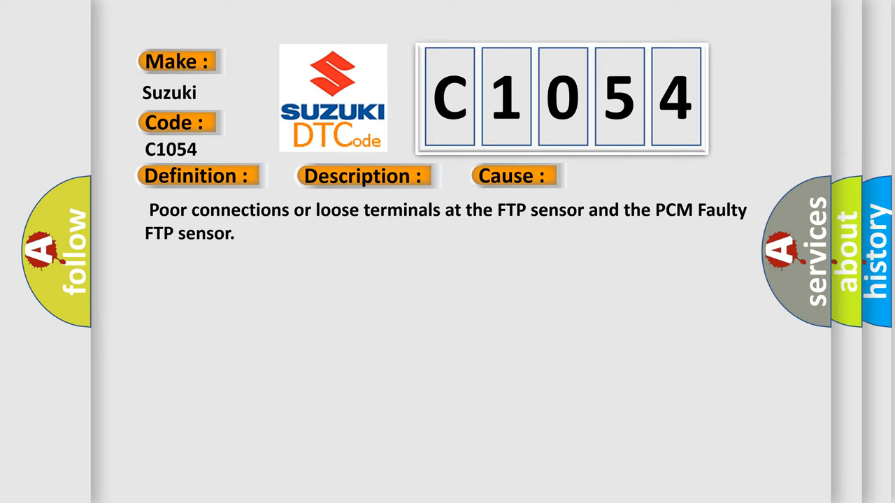